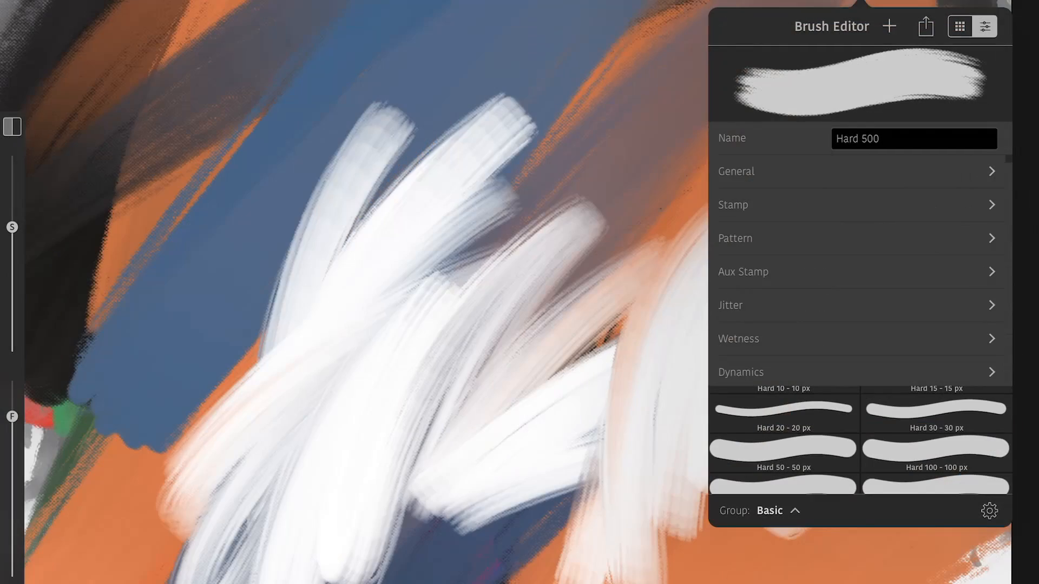
Switch on Blend Transparency in the Hard 500 brush's Wetness settings.
left_click(738, 338)
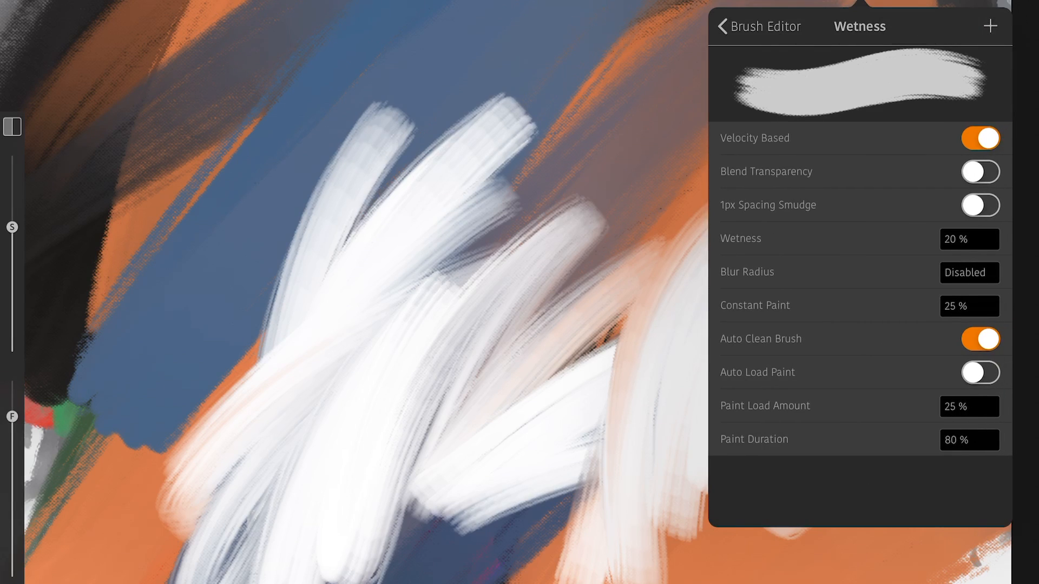
left_click(980, 171)
type("75")
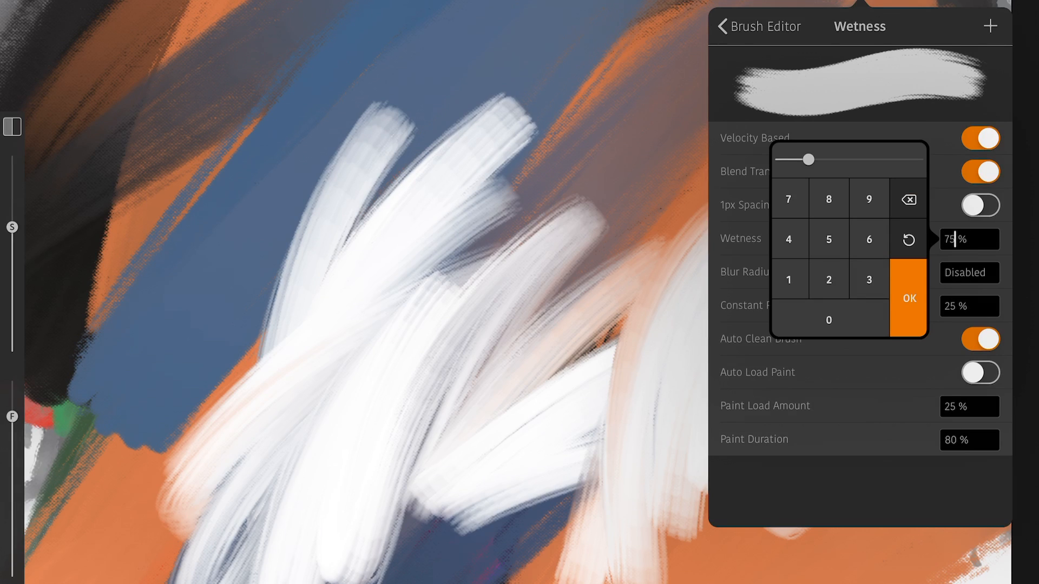
Confirm 75% wetness and slide the Blur Radius from Disabled to Flat.
left_click(908, 299)
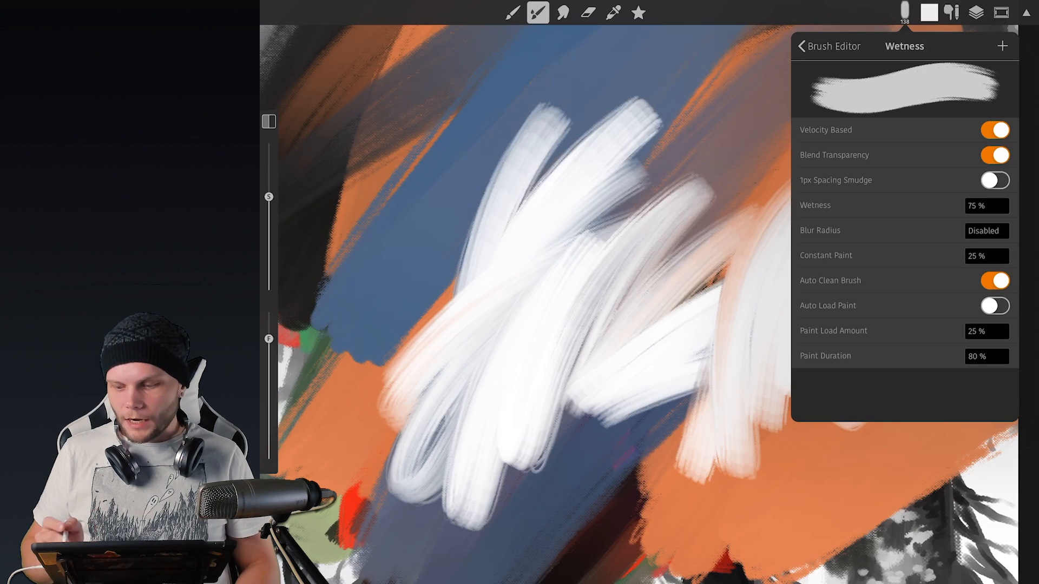
left_click(983, 231)
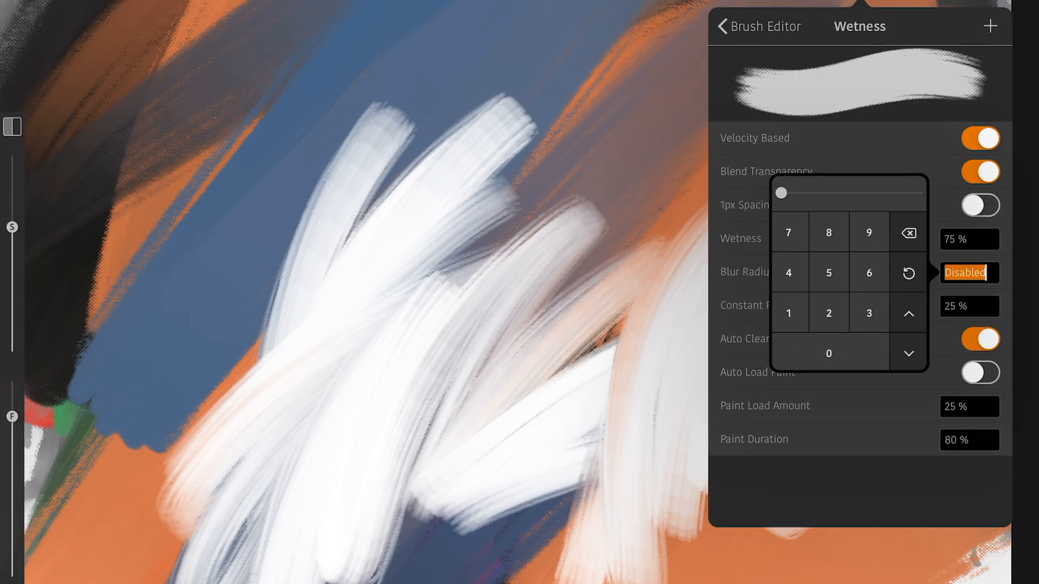
left_click_drag(780, 192, 916, 193)
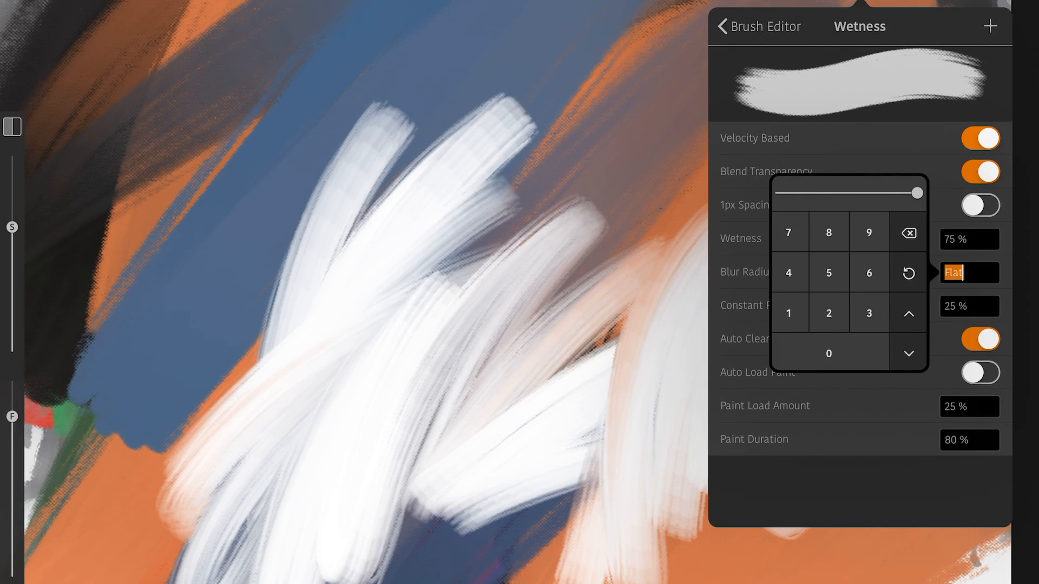